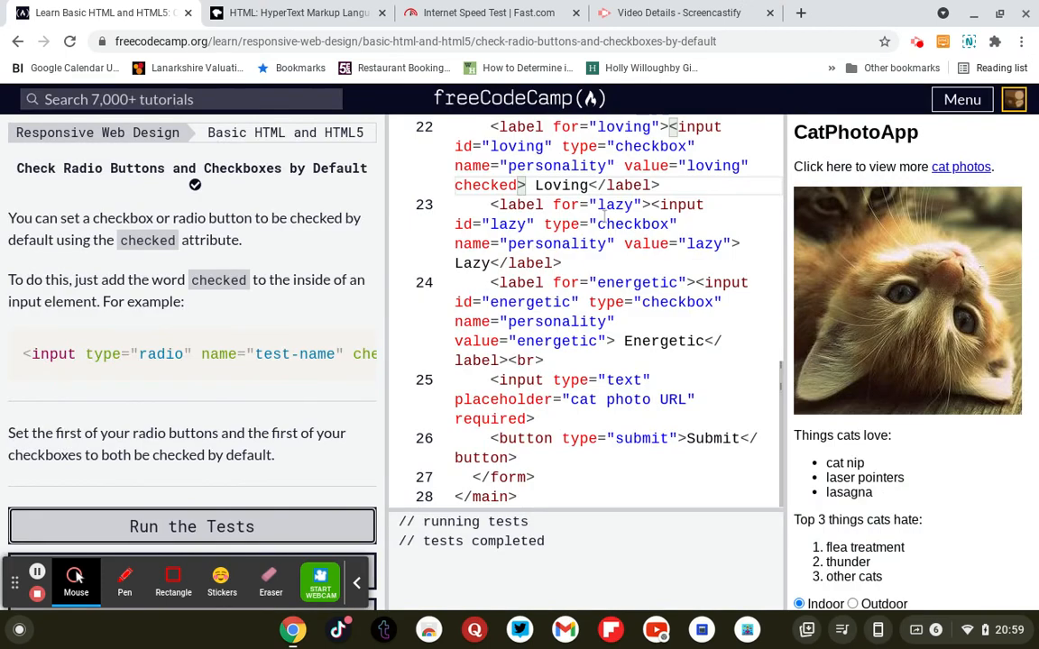
Run the tests on the form with the first radio button and checkbox checked by default
{"action": "scroll", "scroll_direction": "up", "scroll_amount": 3}
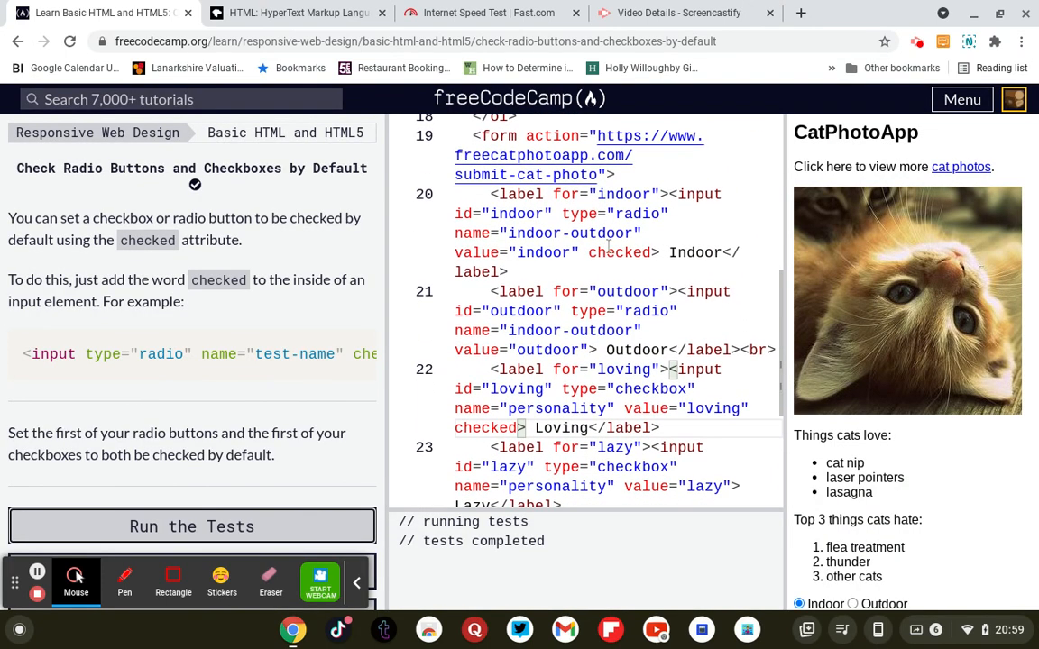
{"action": "scroll", "scroll_direction": "down", "scroll_amount": 3}
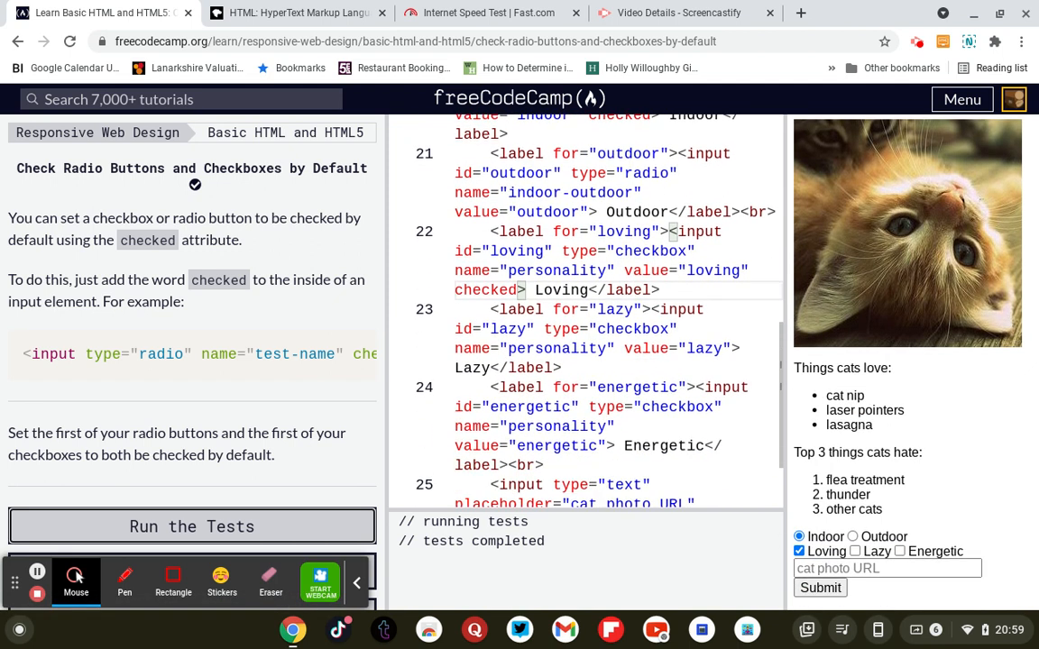
{"action": "mouse_move", "coordinate": [635, 245]}
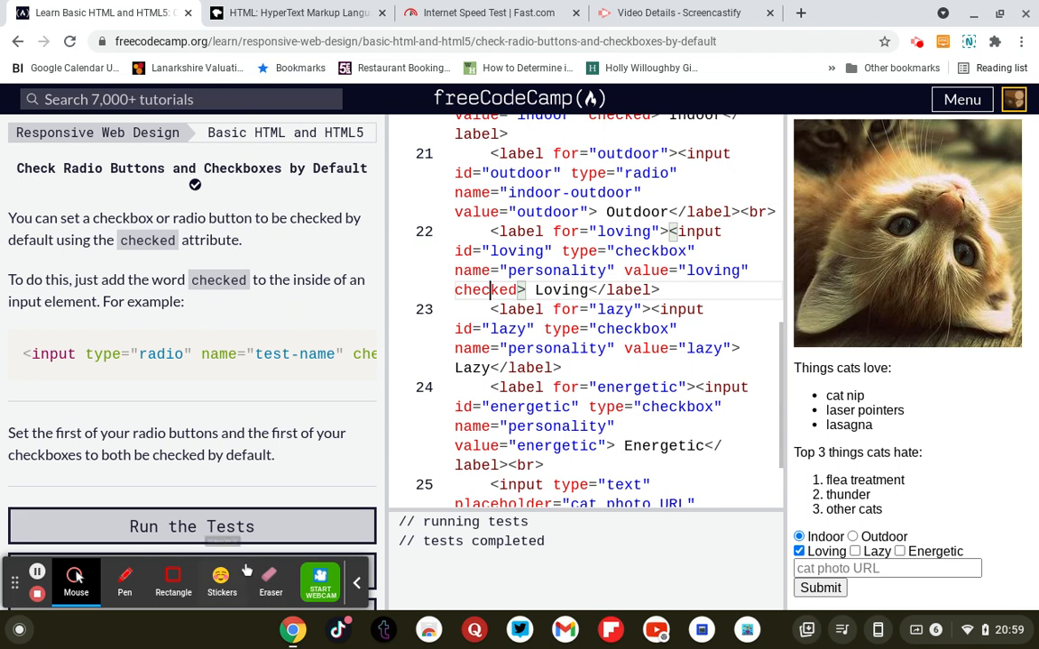
{"action": "left_click", "coordinate": [191, 527]}
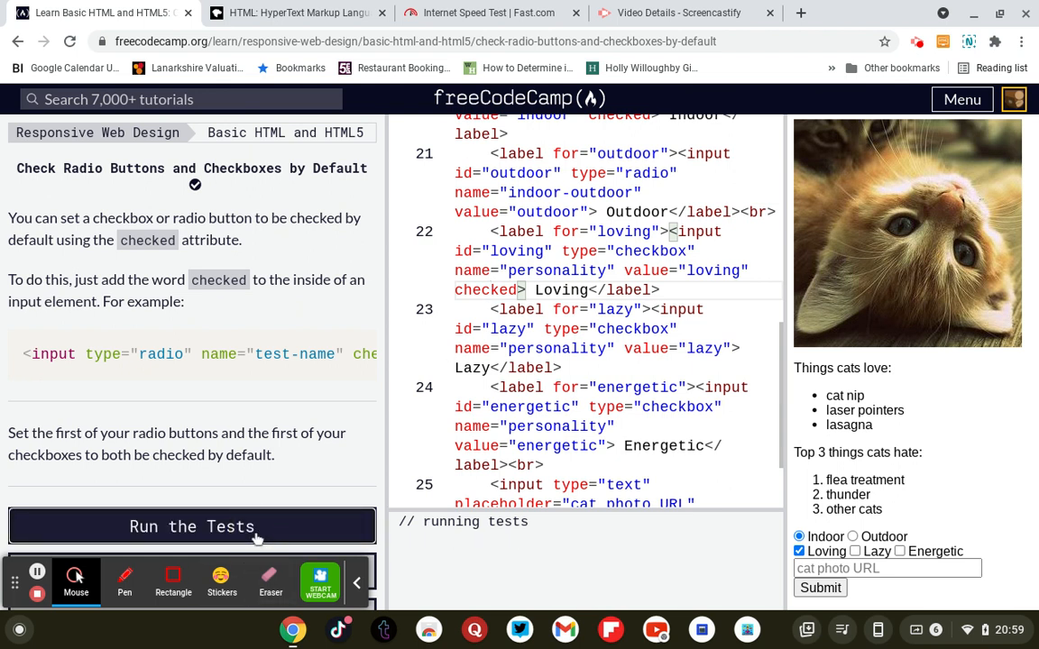
{"action": "left_click", "coordinate": [191, 527]}
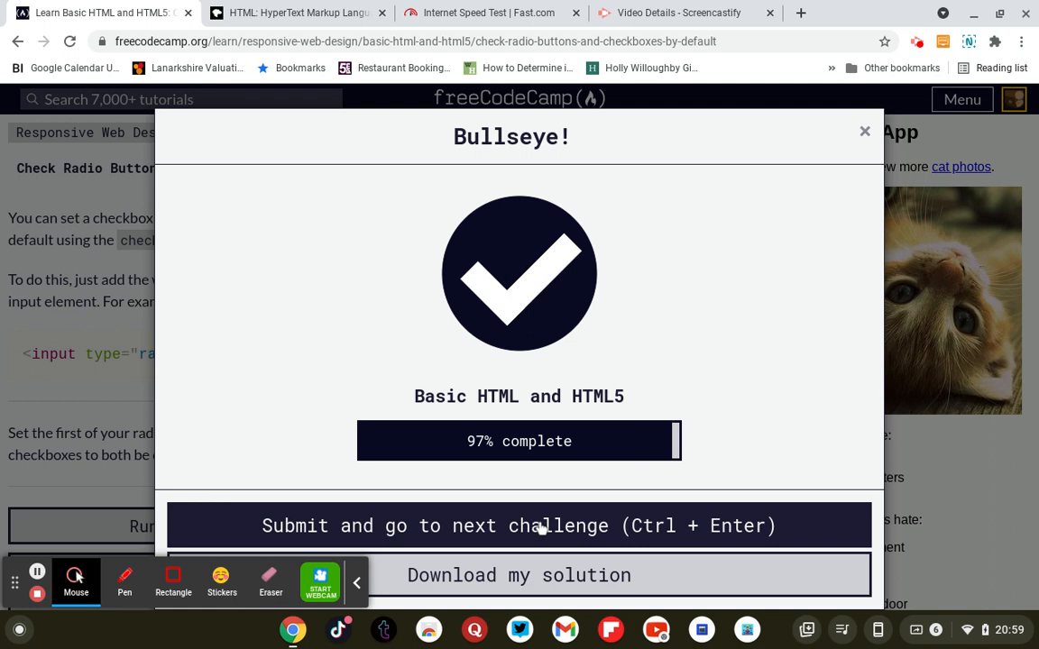
Submit the checked-inputs challenge and run the tests on the div nesting both cat lists
{"action": "left_click", "coordinate": [520, 527]}
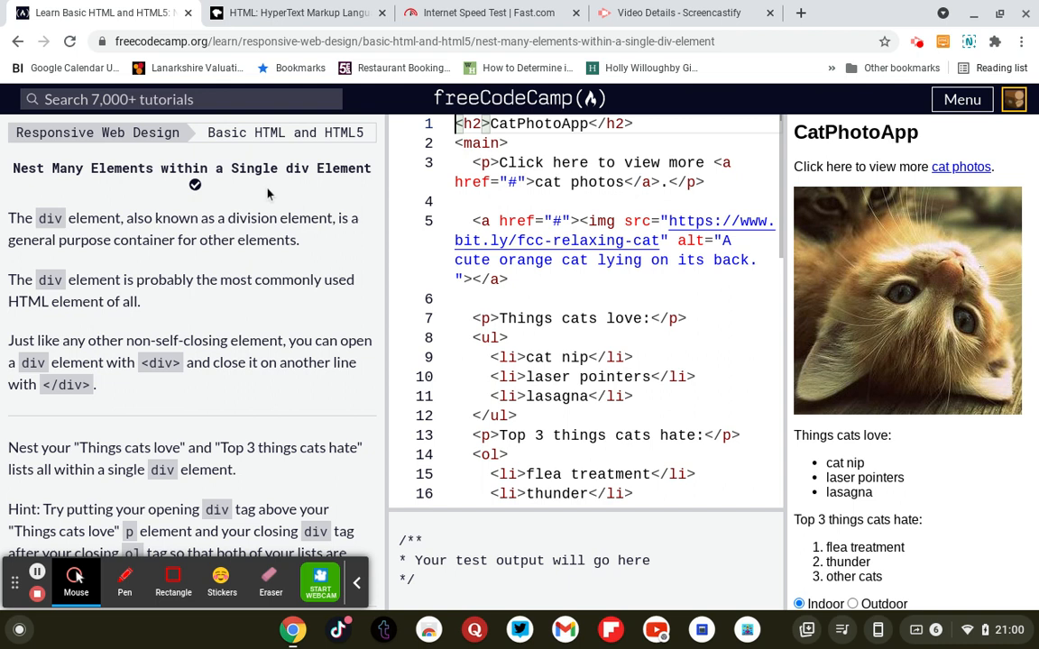
{"action": "scroll", "scroll_direction": "down", "scroll_amount": 3}
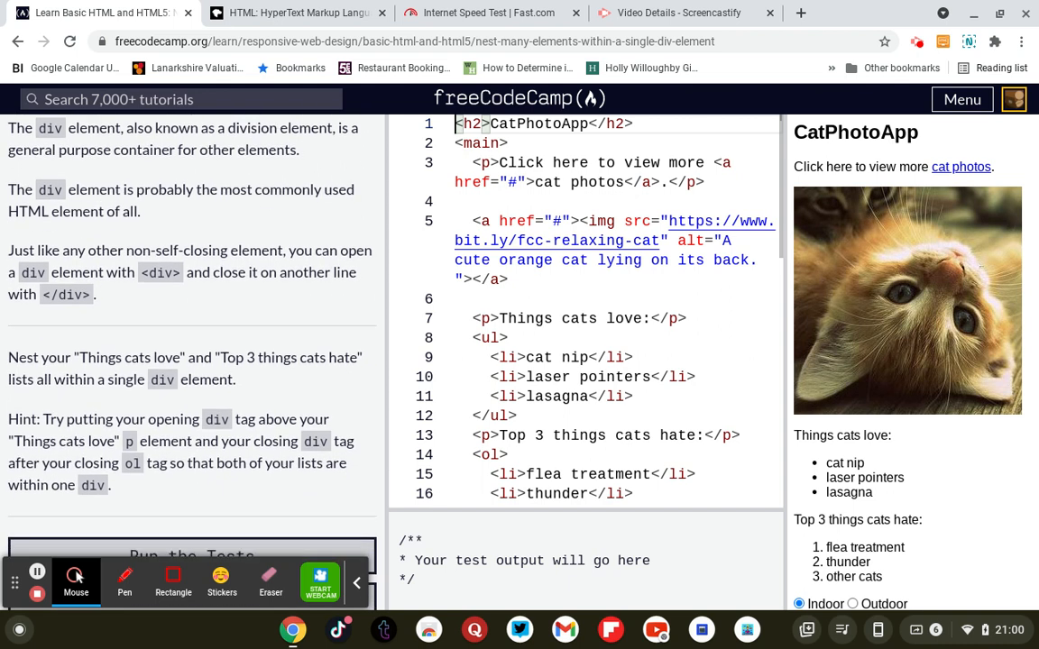
{"action": "scroll", "scroll_direction": "down", "scroll_amount": 3}
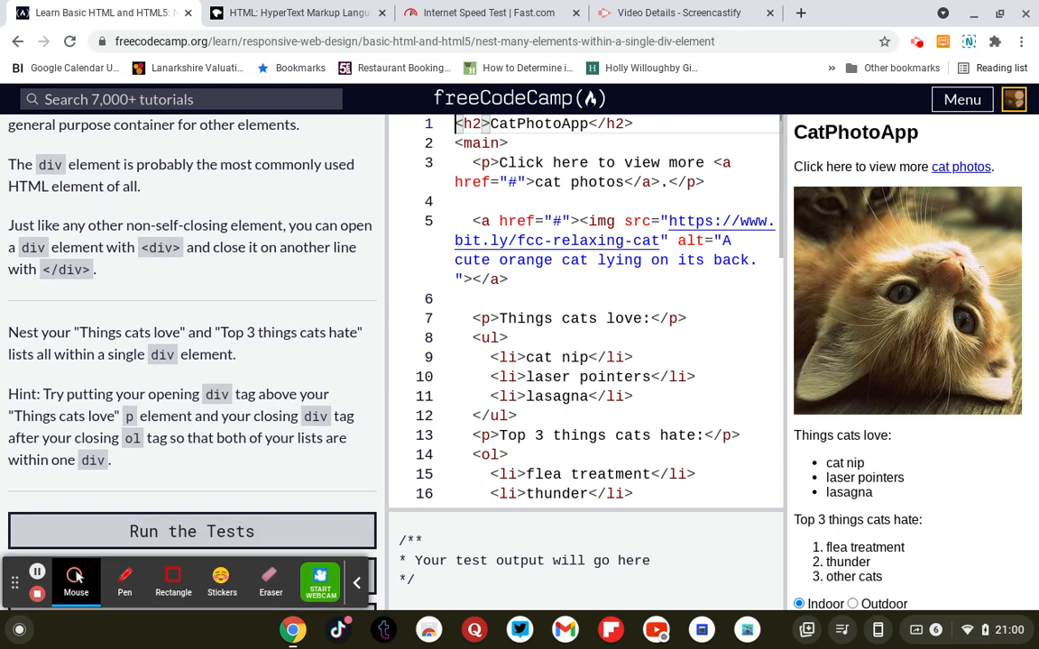
{"action": "scroll", "scroll_direction": "down", "scroll_amount": 3}
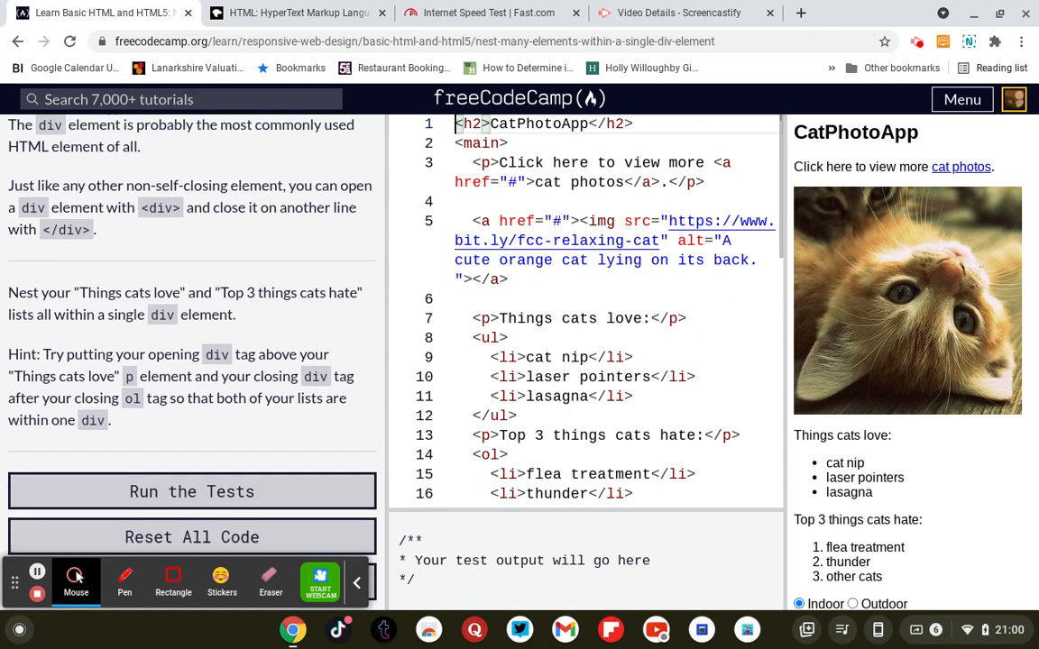
{"action": "scroll", "scroll_direction": "down", "scroll_amount": 3}
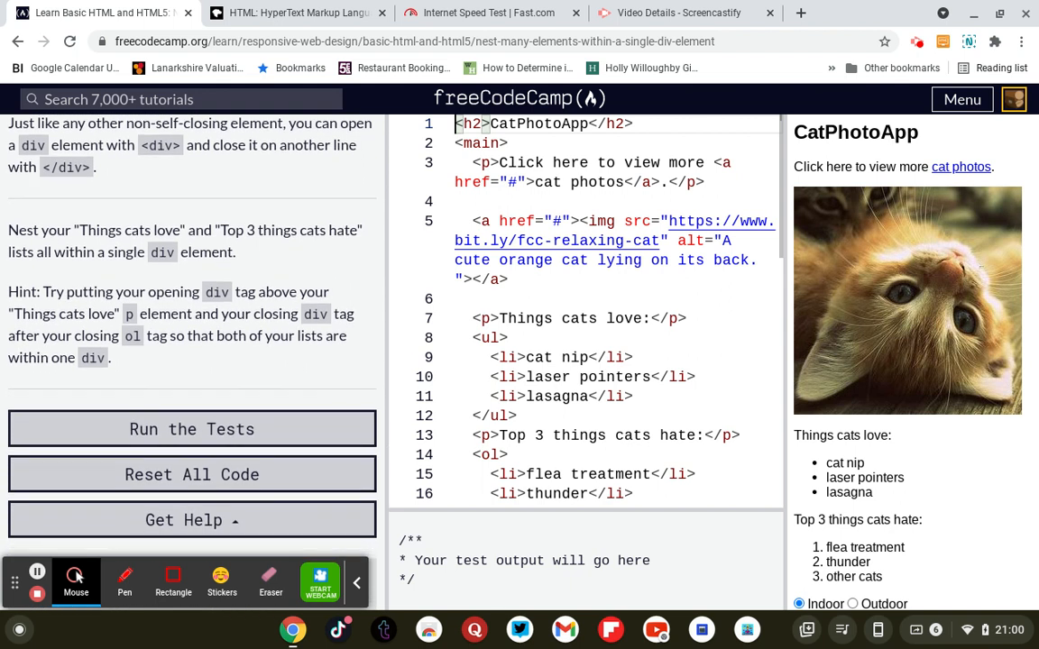
{"action": "left_click", "coordinate": [192, 430]}
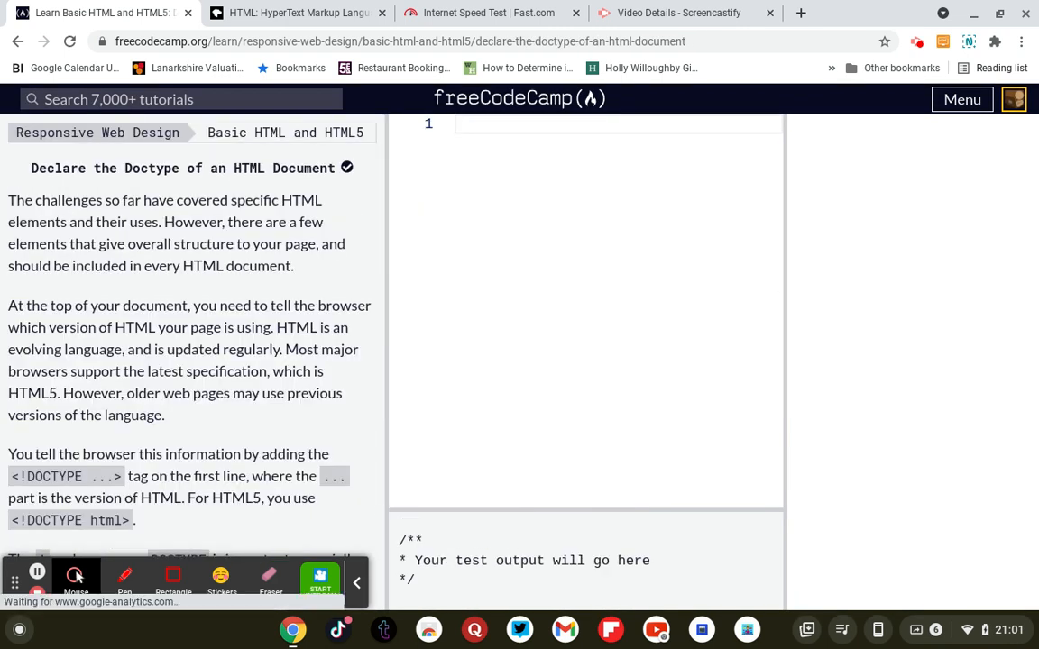
Write <!DOCTYPE html> on line 1 followed by <html></html> on line 2
{"action": "scroll", "scroll_direction": "down", "scroll_amount": 3}
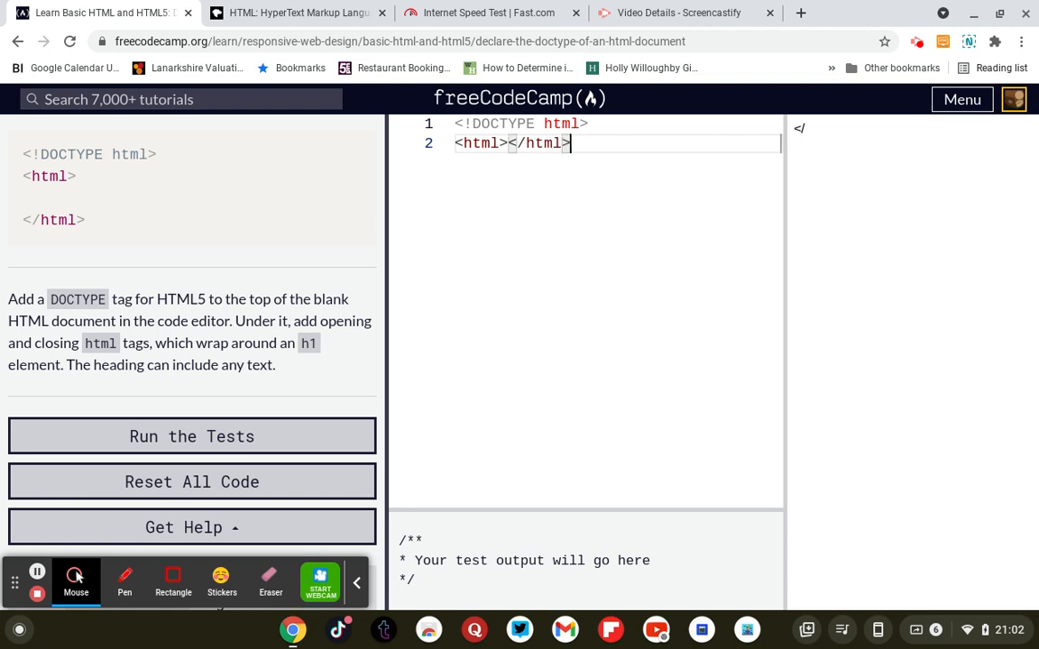
{"action": "key", "text": "Enter"}
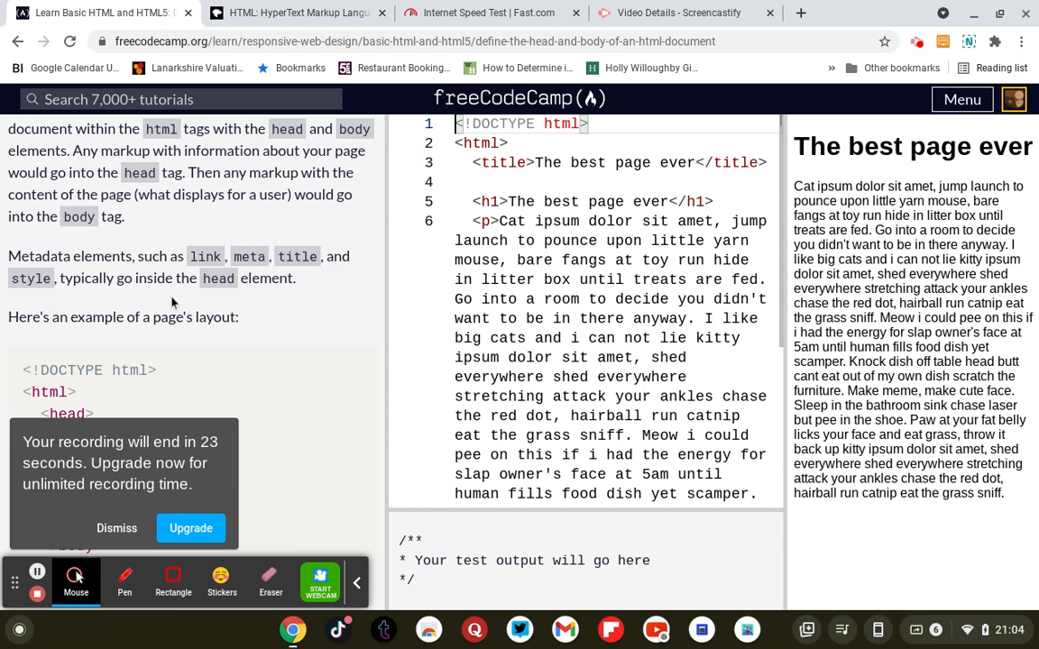
Review the Define the Head and Body lesson instructions with the starter code unedited
{"action": "scroll", "scroll_direction": "down", "scroll_amount": 3}
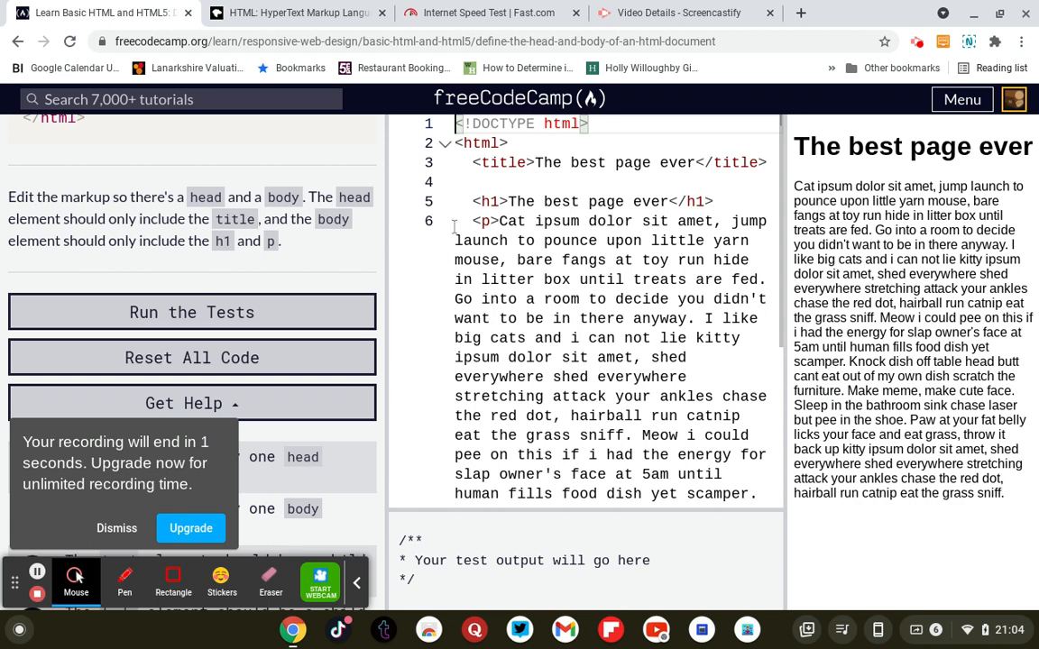